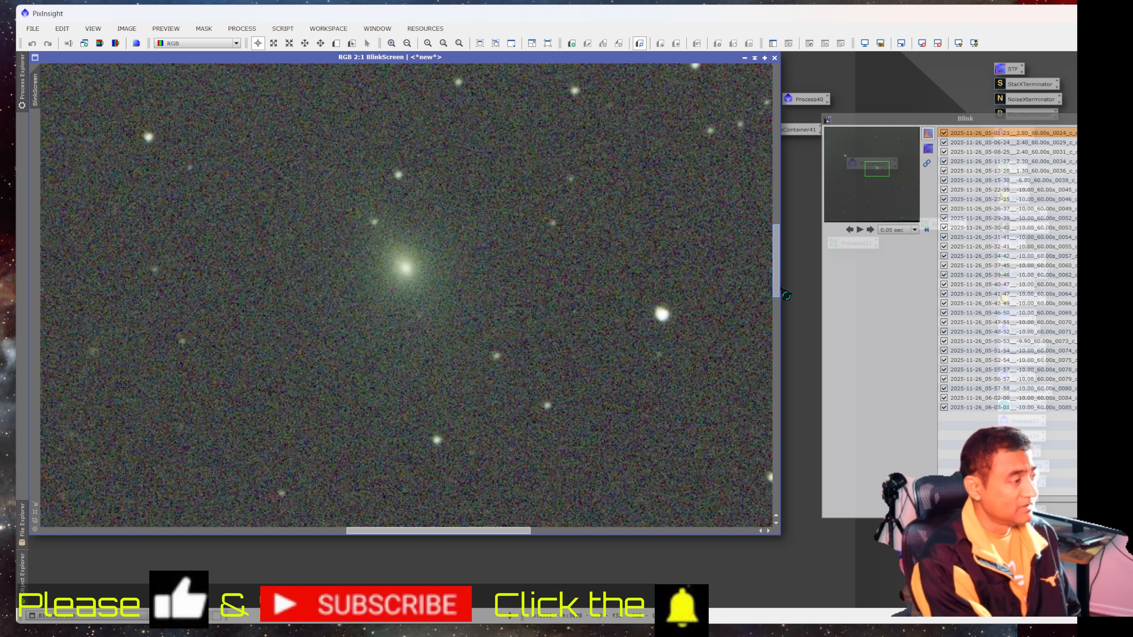
Step: Start adding image frames to the Blink list via its open-files button
{"action": "left_click", "coordinate": [859, 230]}
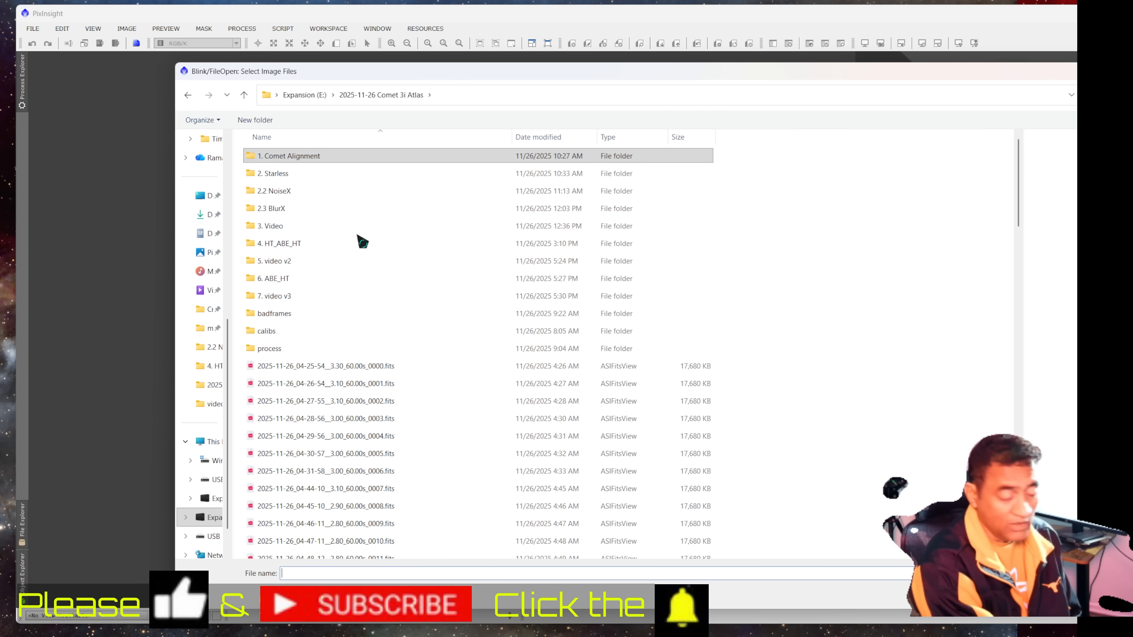
Step: Load the XISF frames from the 2.2 NoiseX folder into Blink and create the movie
{"action": "left_click", "coordinate": [272, 191]}
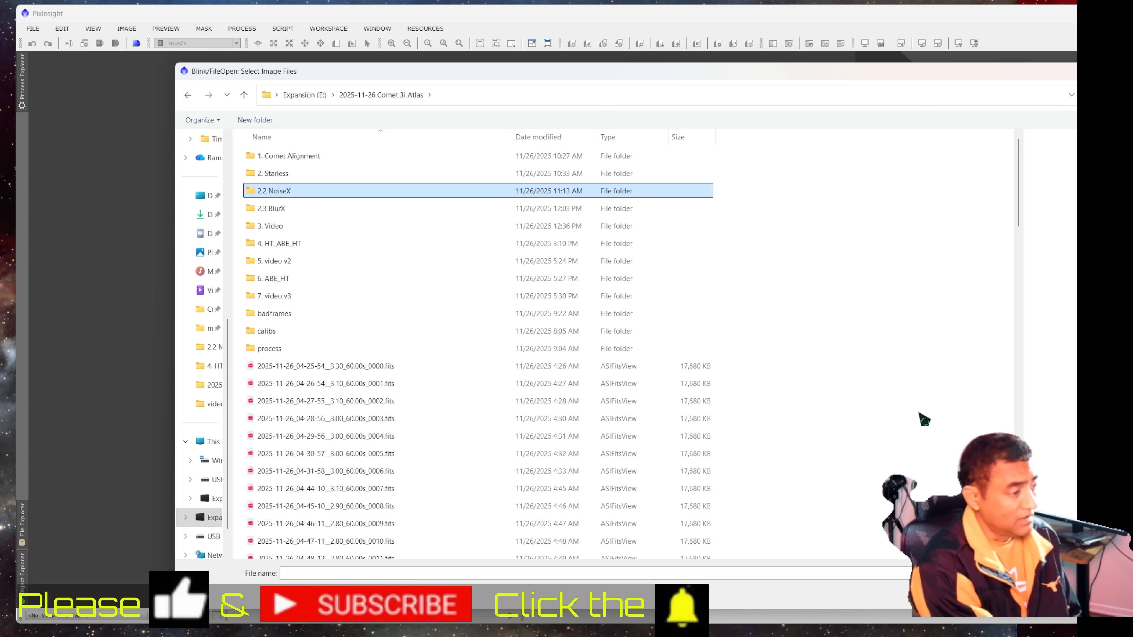
{"action": "double_click", "coordinate": [272, 191]}
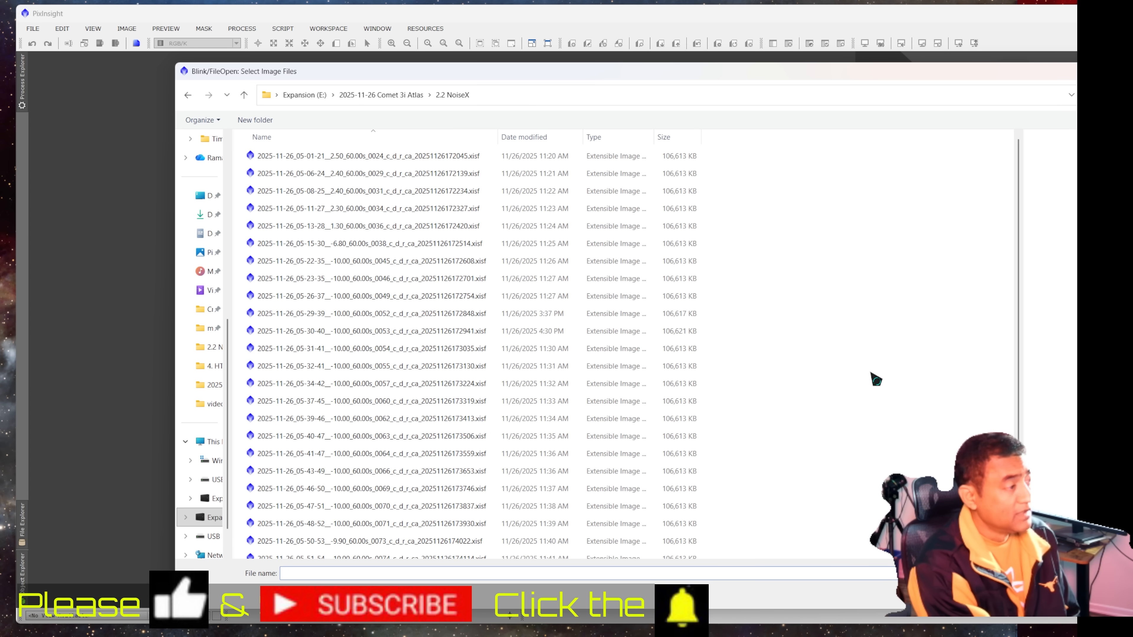
{"action": "left_click", "coordinate": [378, 268]}
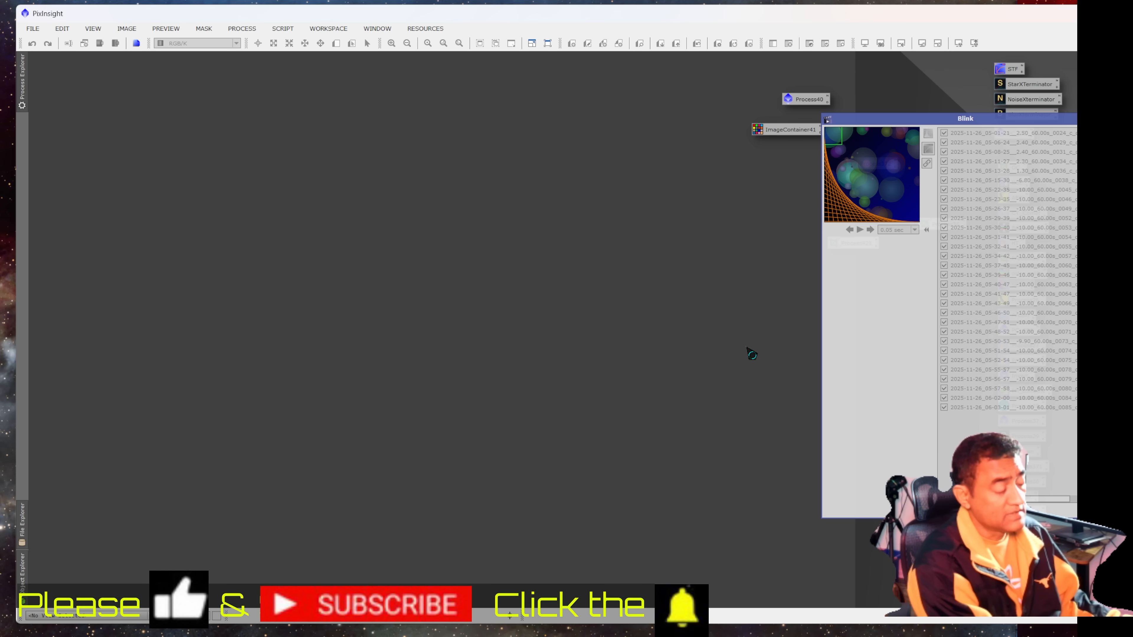
{"action": "left_click", "coordinate": [926, 134]}
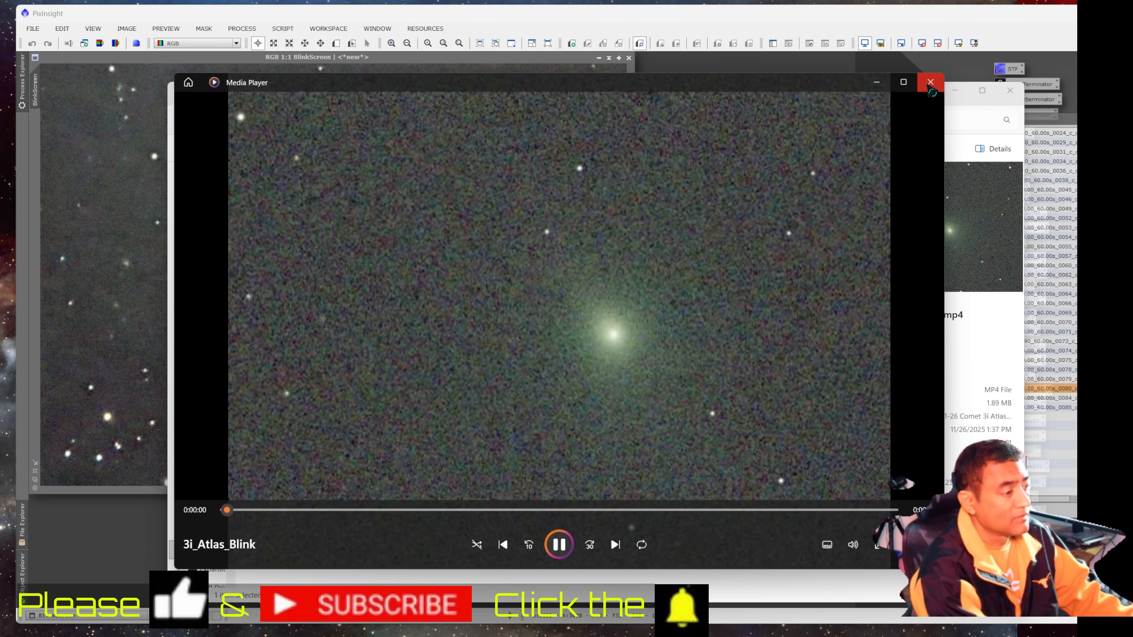
Step: Replace the noisy blink video with 3i_Atlas_Blink.mp4 from the 7. video v3 folder and replay it
{"action": "left_click", "coordinate": [931, 82]}
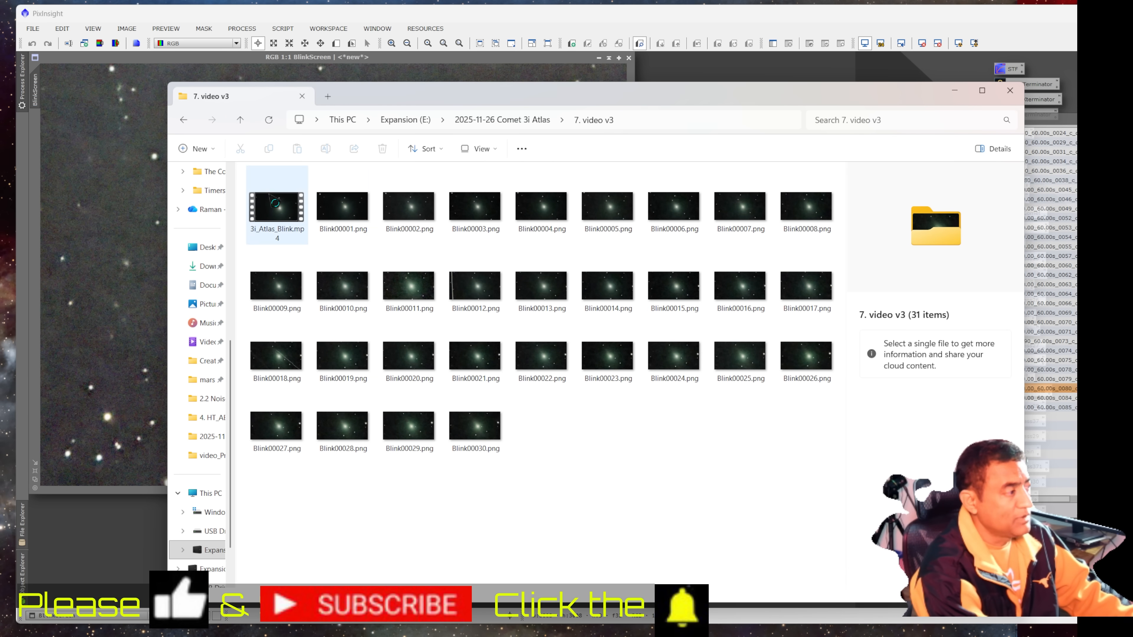
{"action": "double_click", "coordinate": [276, 207]}
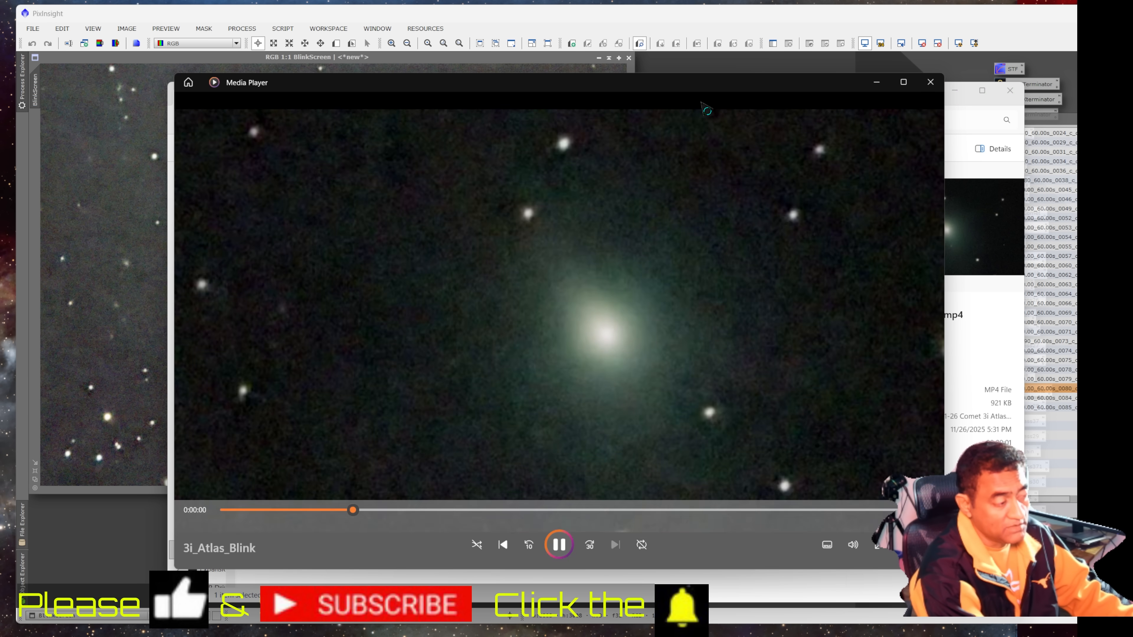
{"action": "left_click", "coordinate": [560, 544]}
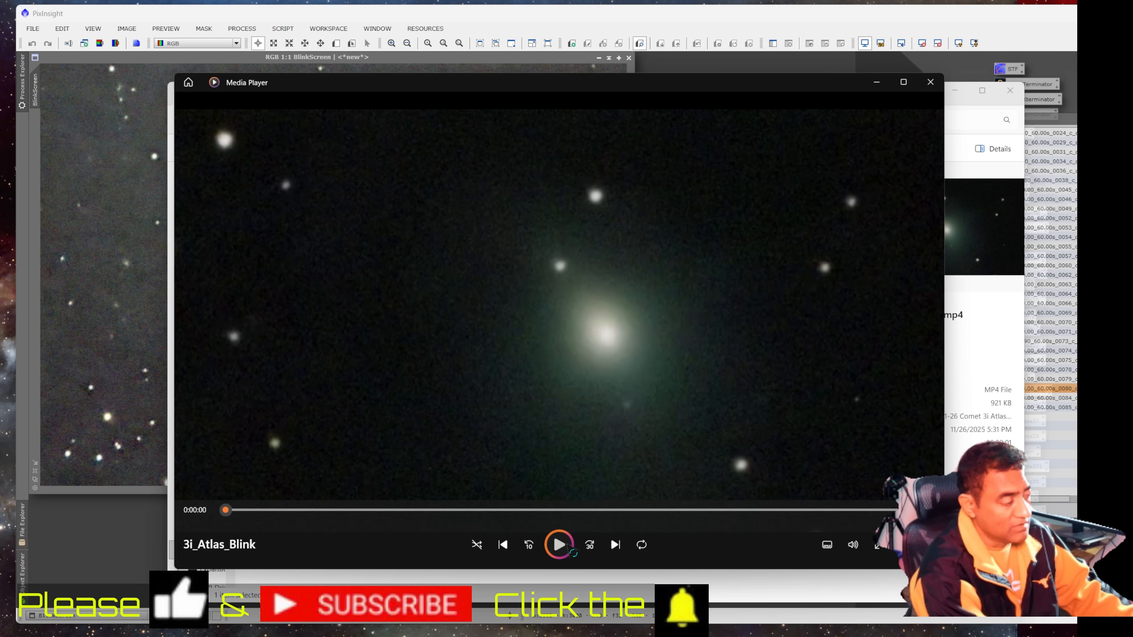
{"action": "left_click", "coordinate": [559, 544]}
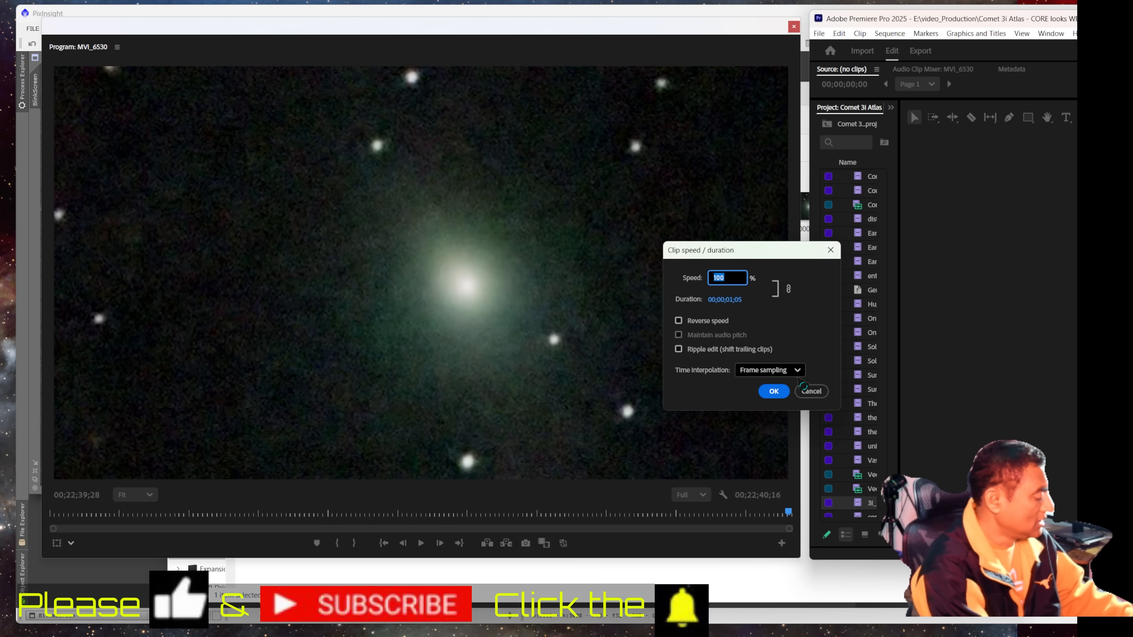
Step: Set the comet blink clip's Speed/Duration to 50%
{"action": "type", "text": "50"}
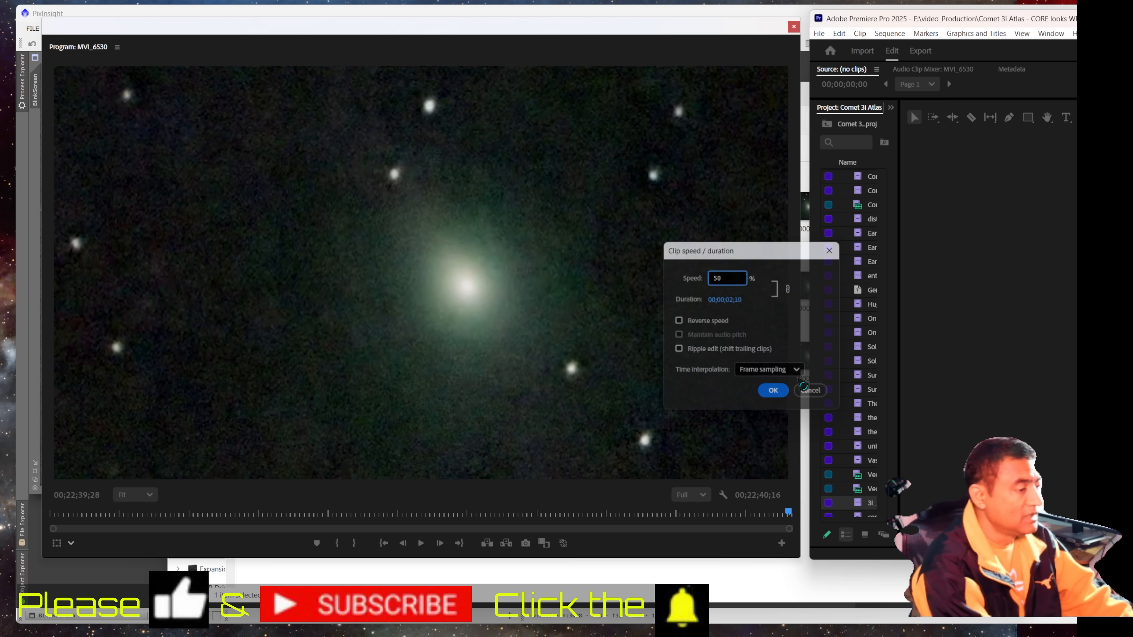
{"action": "left_click", "coordinate": [811, 391]}
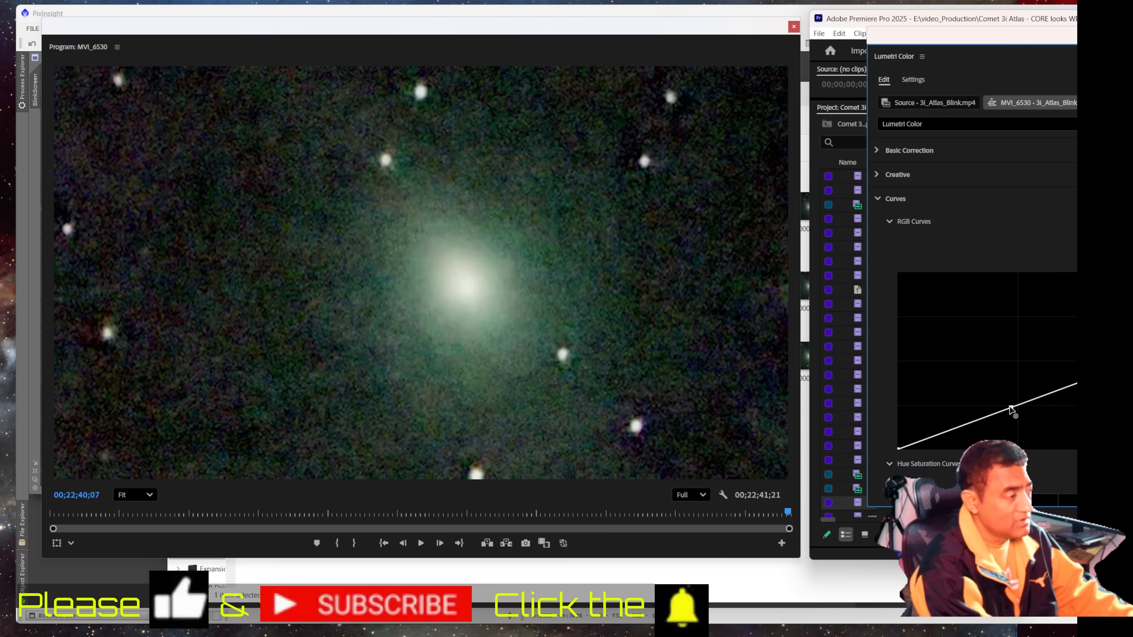
Step: Pull the Lumetri RGB curve down with a refining point to darken the background around the core
{"action": "left_click_drag", "start_coordinate": [1011, 411], "coordinate": [1019, 437]}
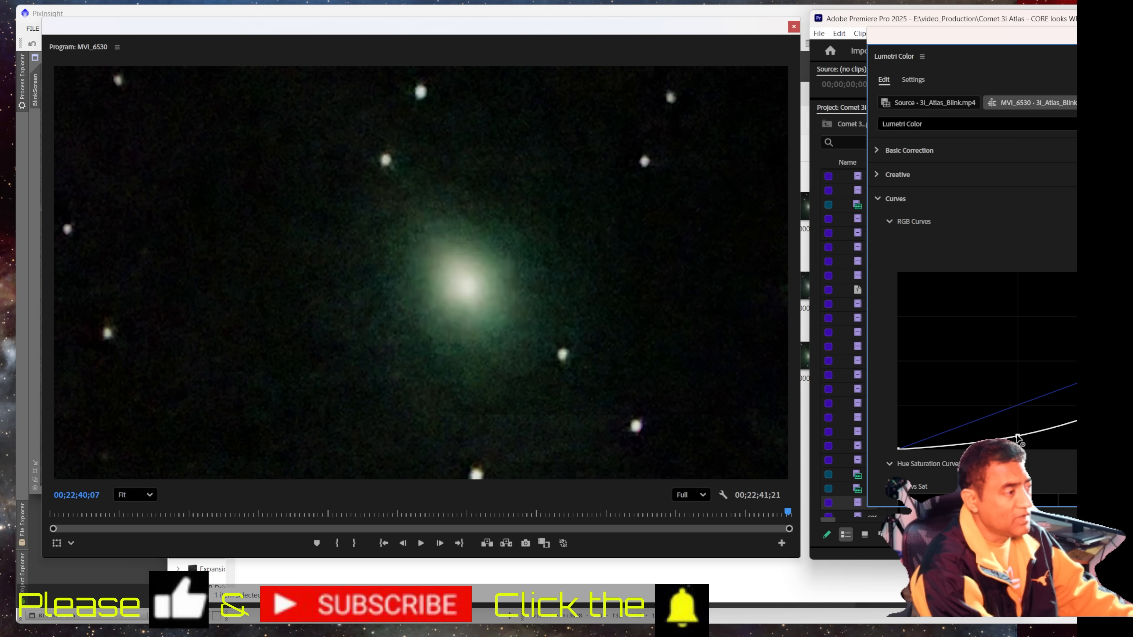
{"action": "left_click_drag", "start_coordinate": [1019, 439], "coordinate": [1019, 432]}
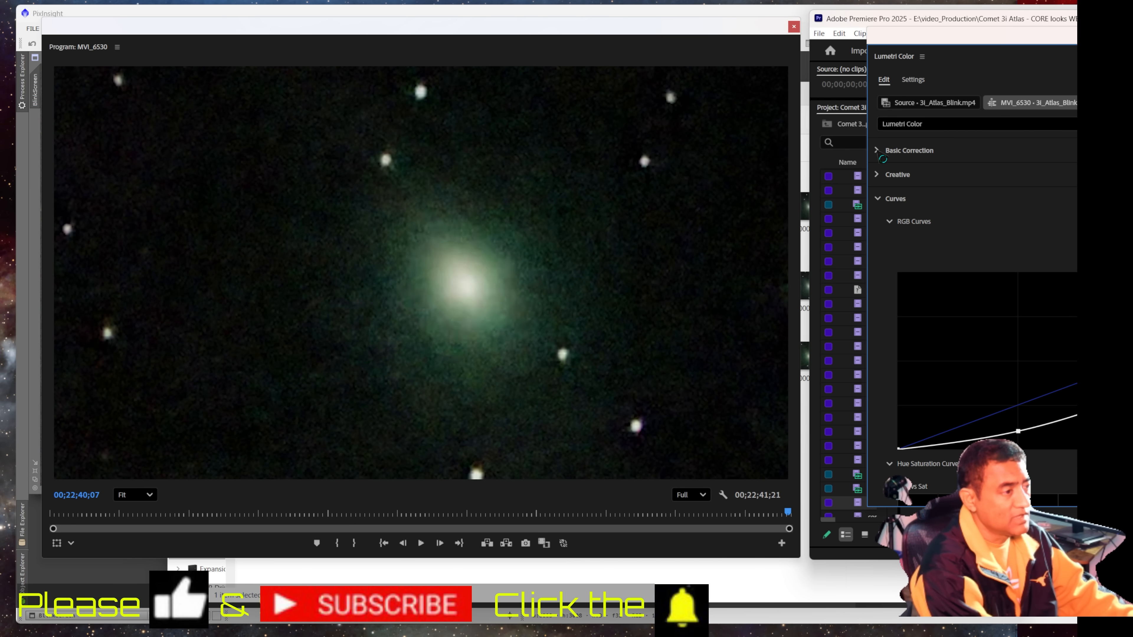
Step: Switch to the bright comet core clip and reveal its Lumetri colour curves
{"action": "left_click", "coordinate": [878, 150]}
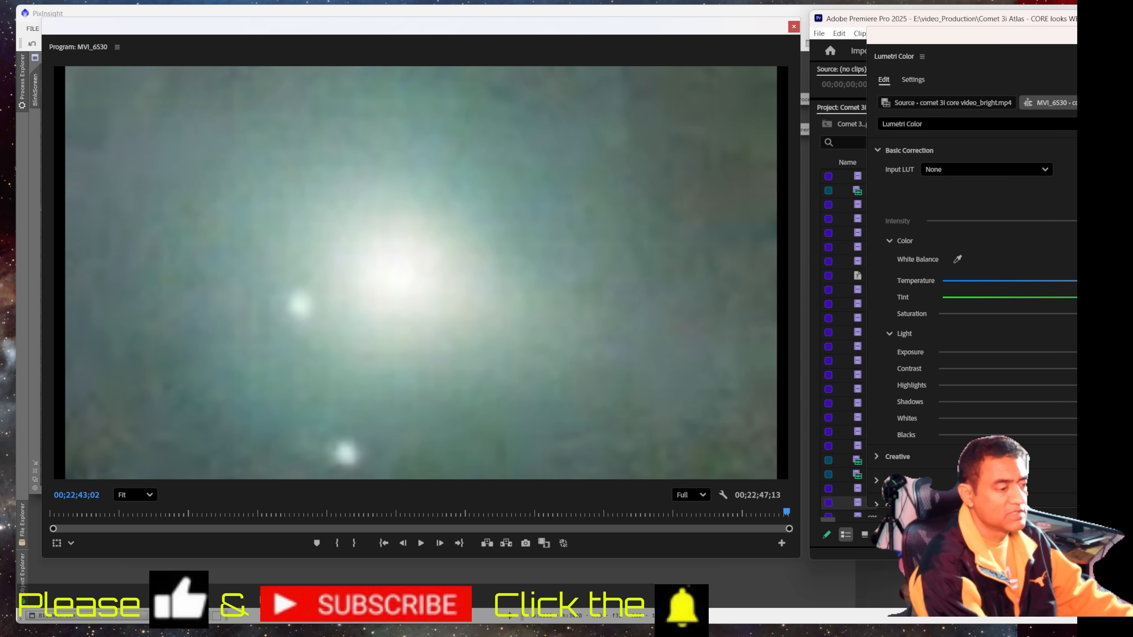
{"action": "left_click", "coordinate": [878, 151]}
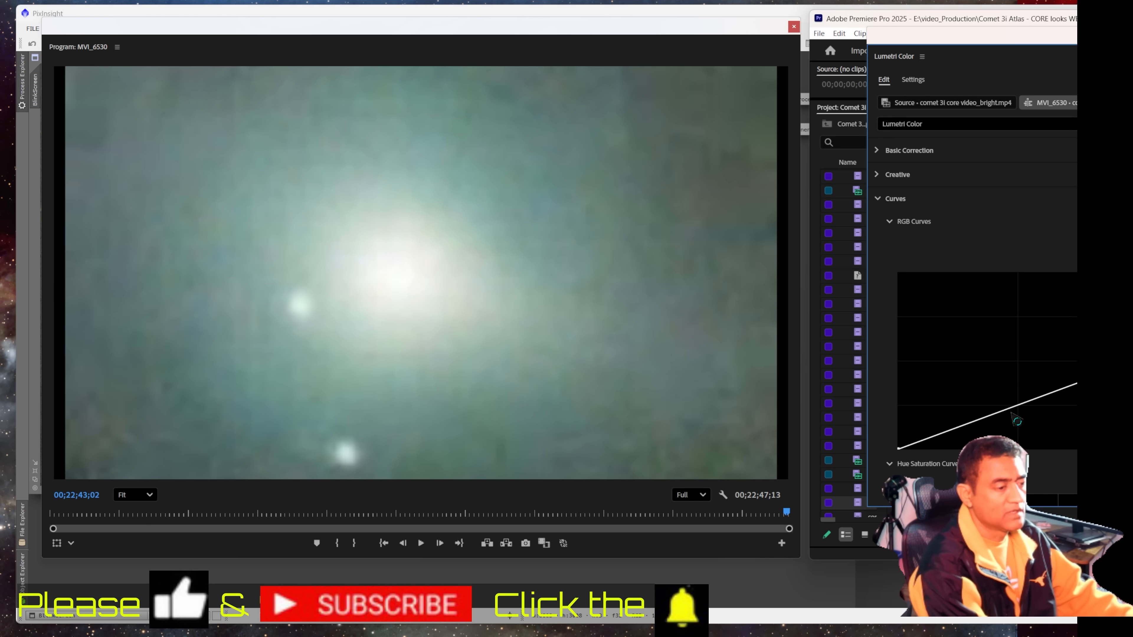